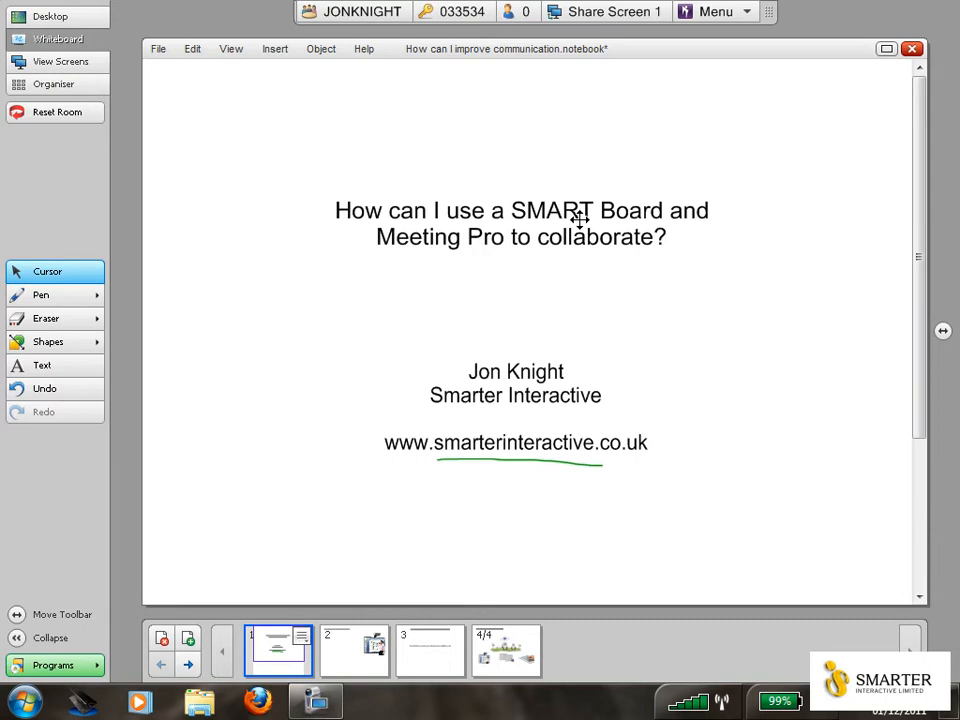
Advance the whiteboard notebook to page 2, "Record, save and distribute notes."
{"action": "left_click", "coordinate": [354, 650]}
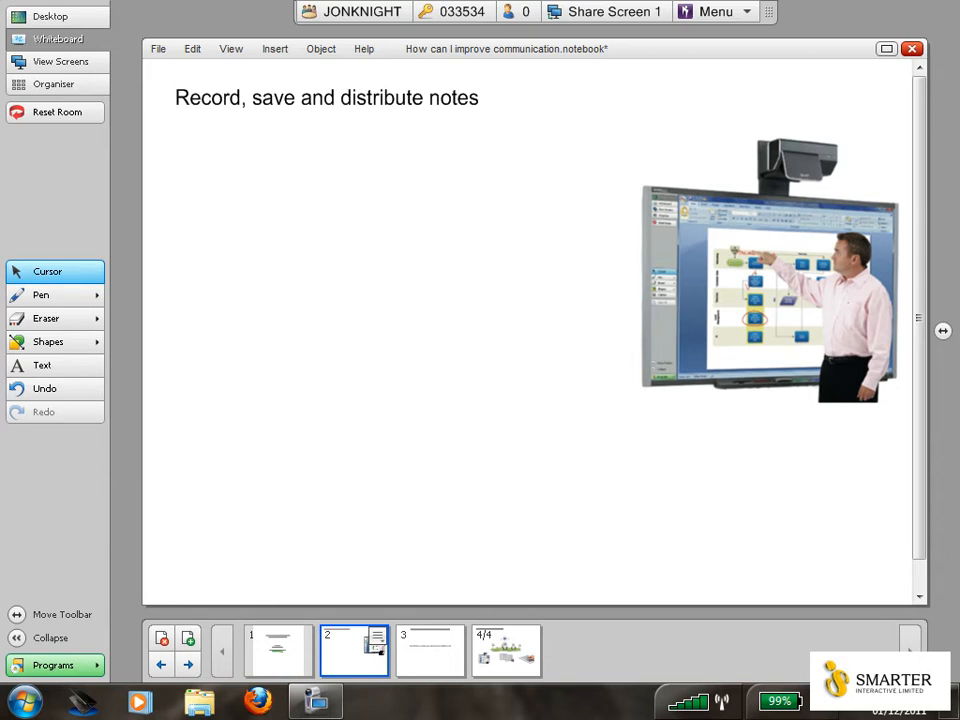
Ink the notes page in red — arrow, "Interactive", numbered first point — then go to page 3
{"action": "left_click_drag", "start_coordinate": [496, 272], "coordinate": [700, 270]}
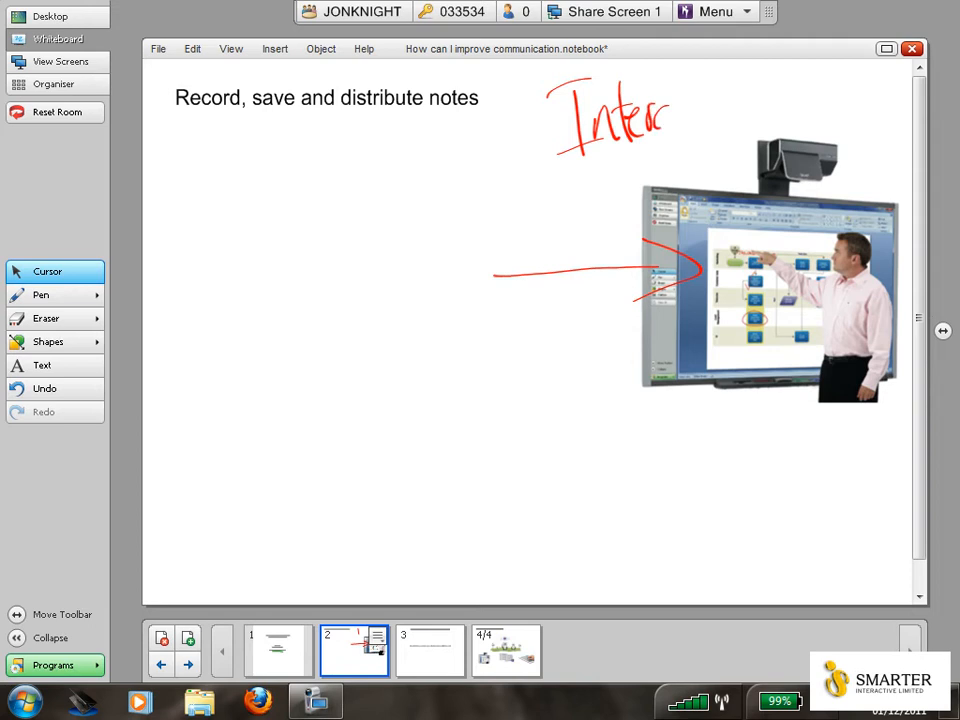
{"action": "left_click_drag", "start_coordinate": [664, 114], "coordinate": [760, 114]}
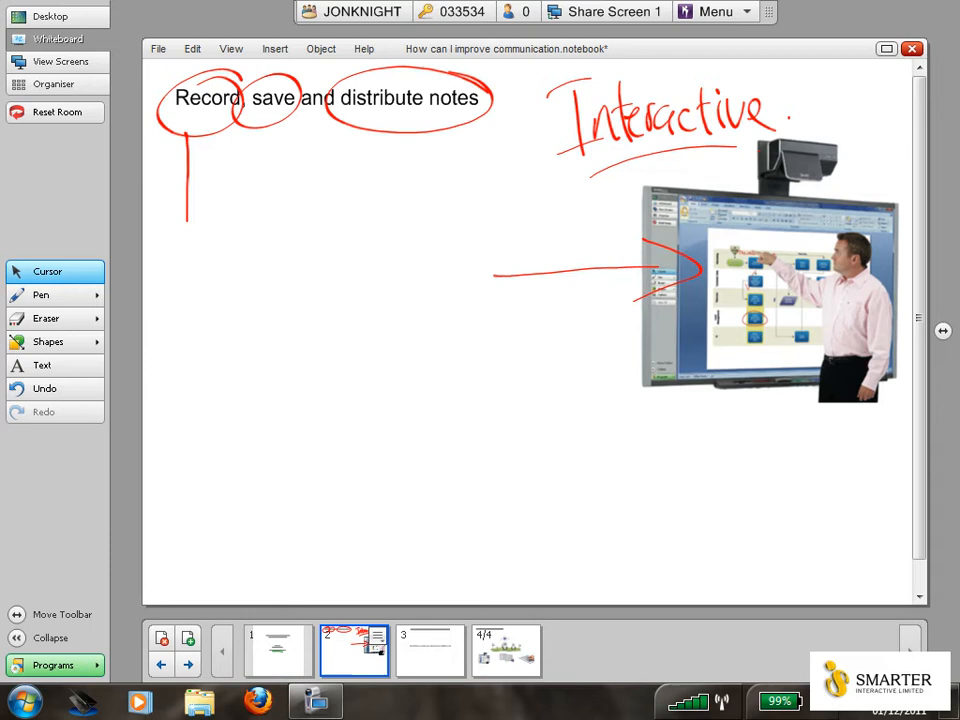
{"action": "left_click_drag", "start_coordinate": [184, 196], "coordinate": [178, 236]}
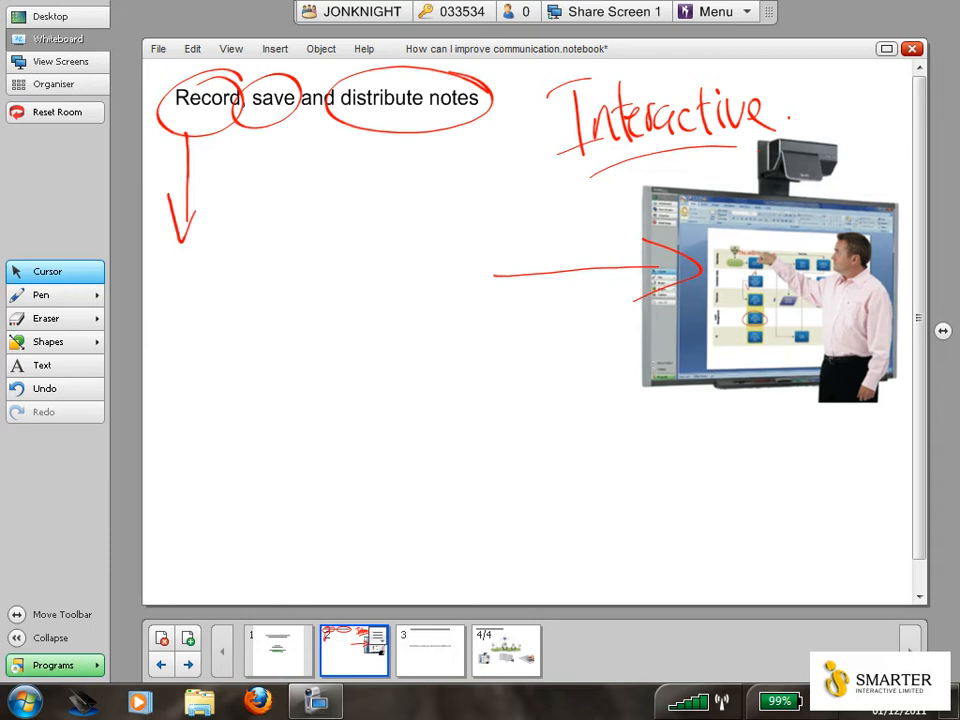
{"action": "left_click_drag", "start_coordinate": [200, 250], "coordinate": [310, 304]}
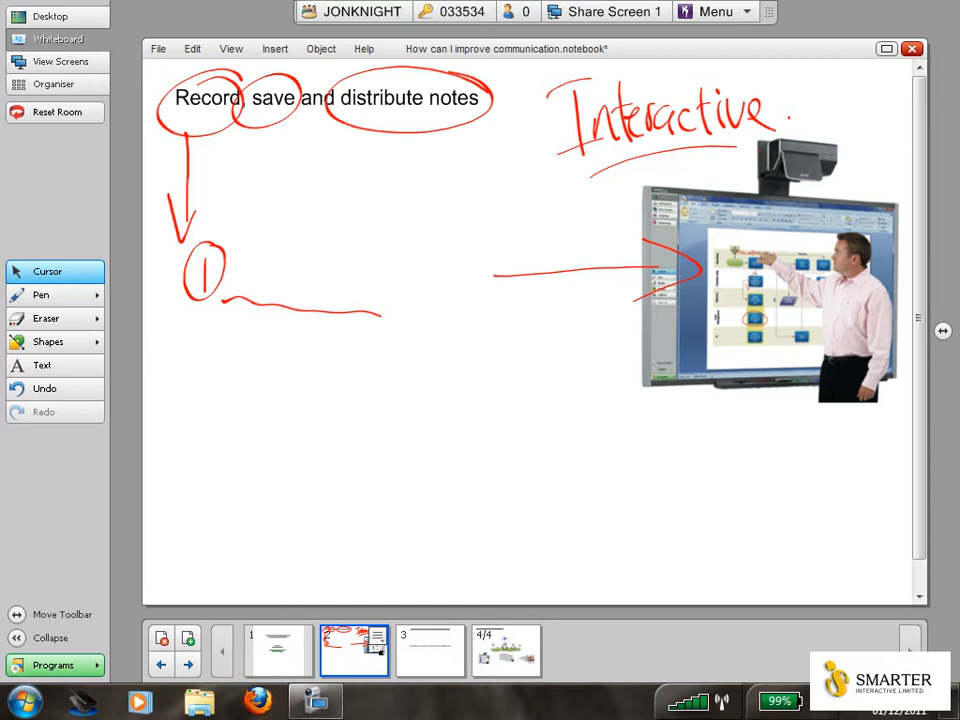
{"action": "left_click", "coordinate": [428, 650]}
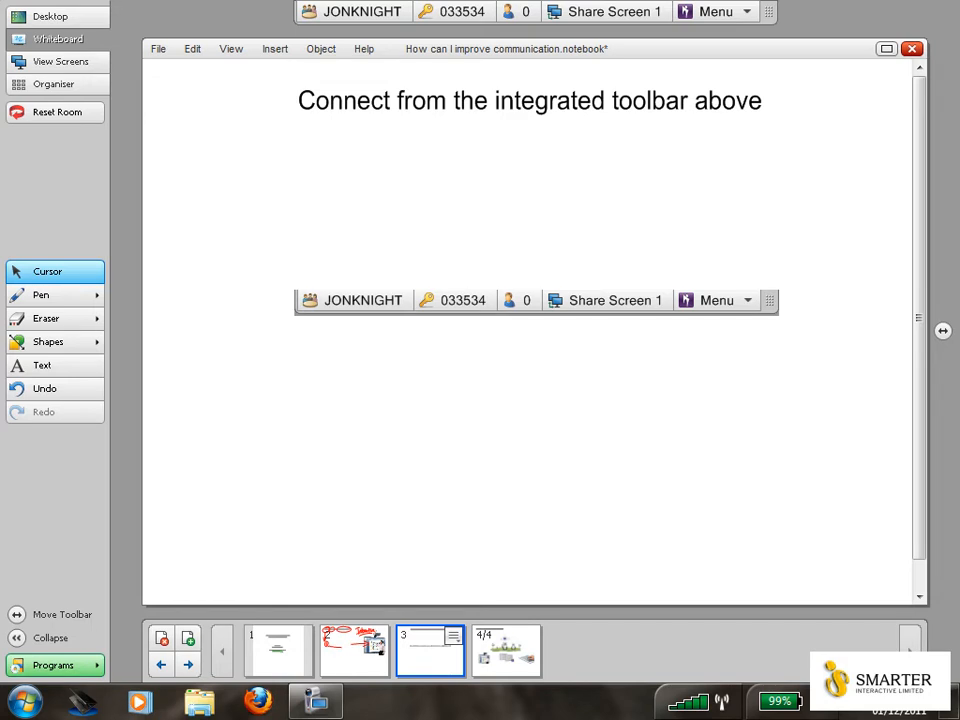
Label the pictured toolbar's meeting name and passcode in red with arrows
{"action": "left_click_drag", "start_coordinate": [320, 216], "coordinate": [340, 290]}
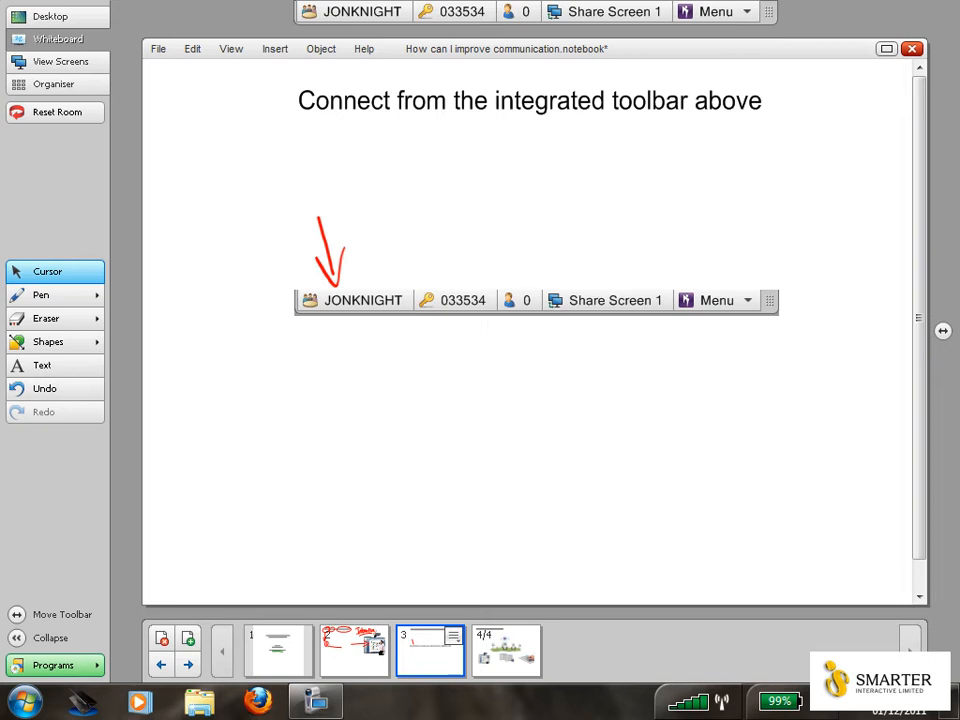
{"action": "left_click_drag", "start_coordinate": [270, 184], "coordinate": [318, 180]}
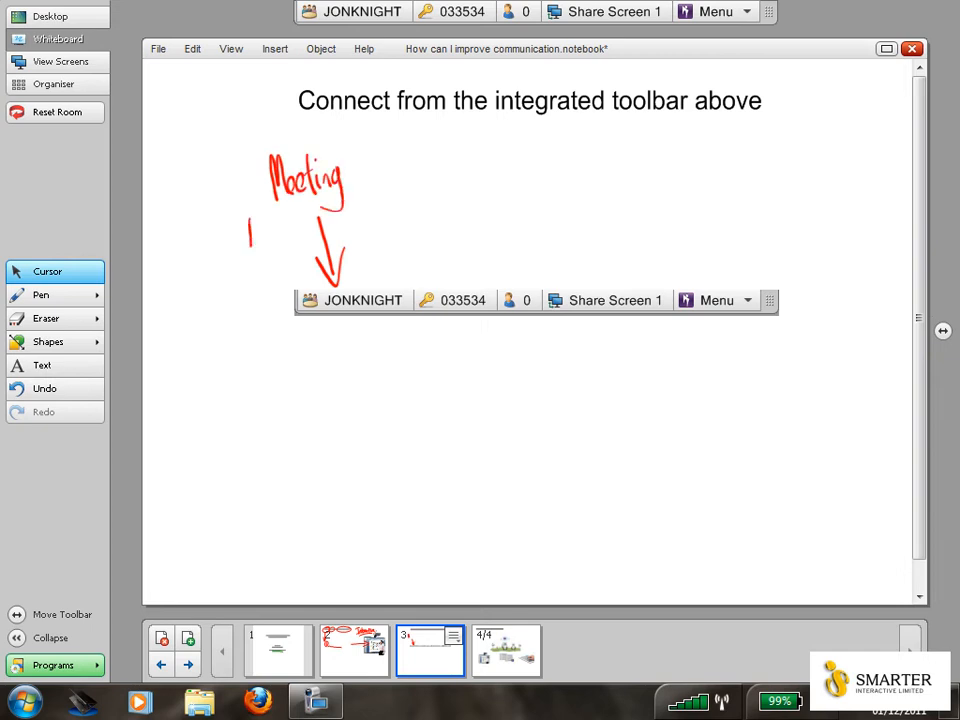
{"action": "left_click_drag", "start_coordinate": [248, 236], "coordinate": [300, 230]}
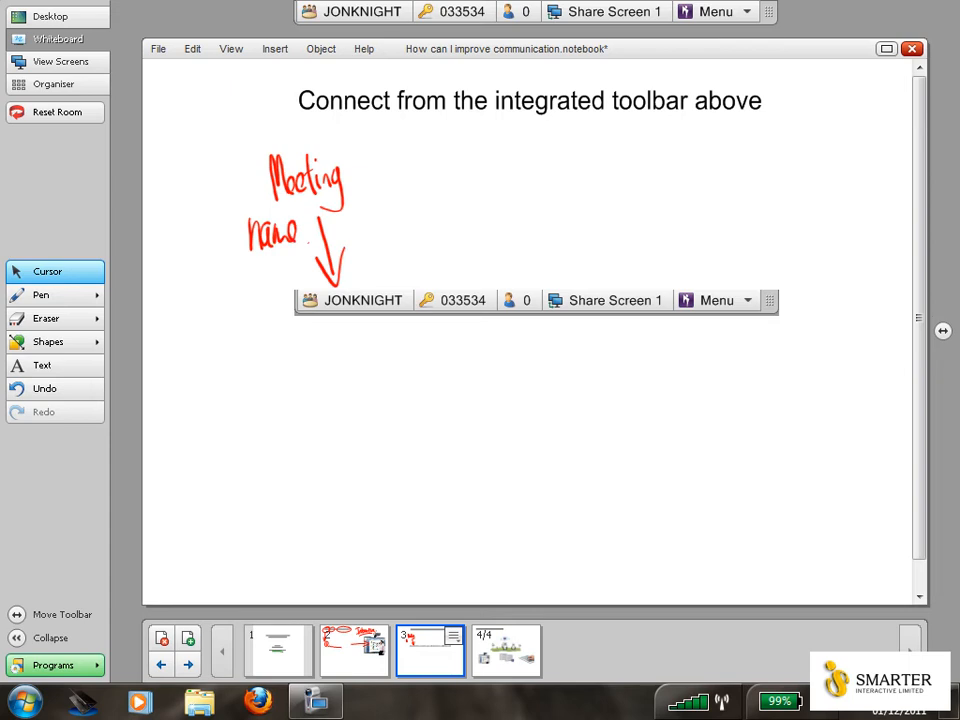
{"action": "left_click_drag", "start_coordinate": [440, 380], "coordinate": [440, 330]}
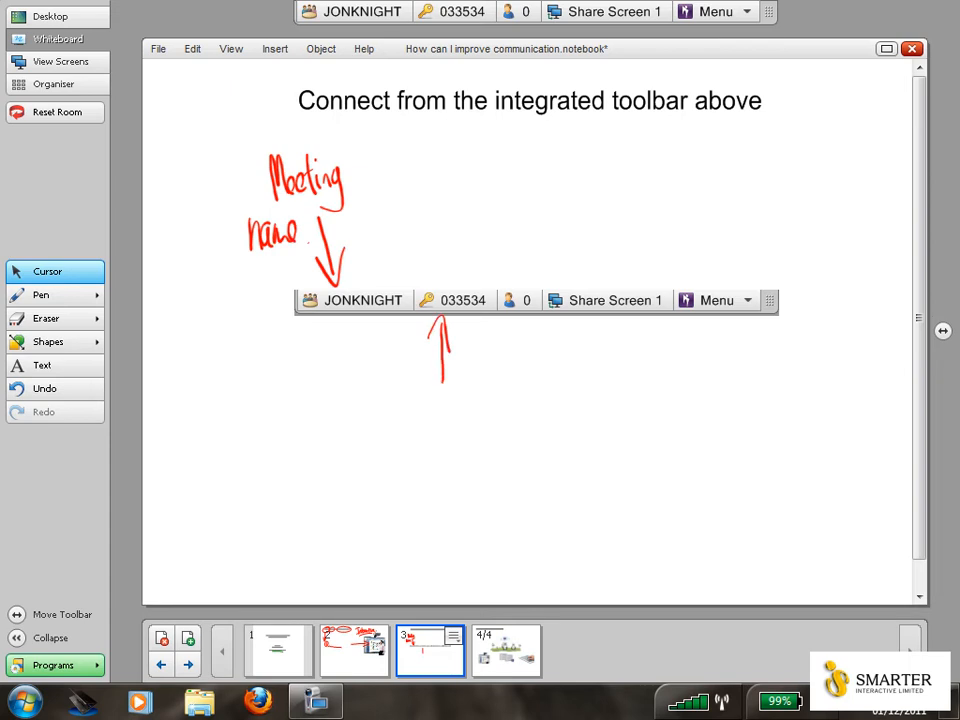
{"action": "left_click_drag", "start_coordinate": [404, 396], "coordinate": [444, 430]}
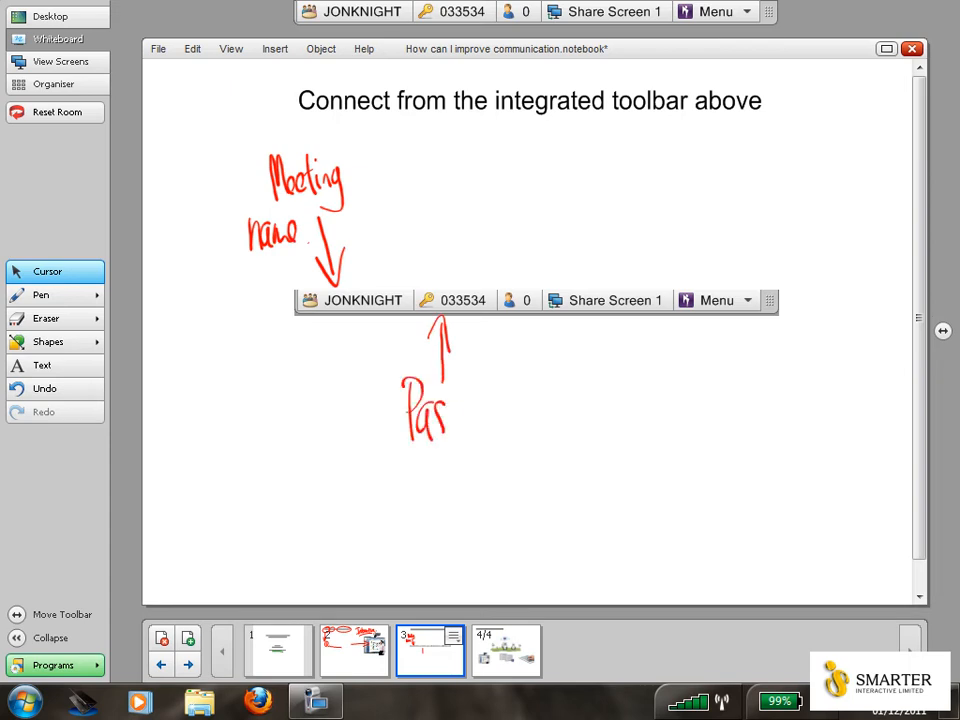
{"action": "left_click_drag", "start_coordinate": [450, 404], "coordinate": [500, 410]}
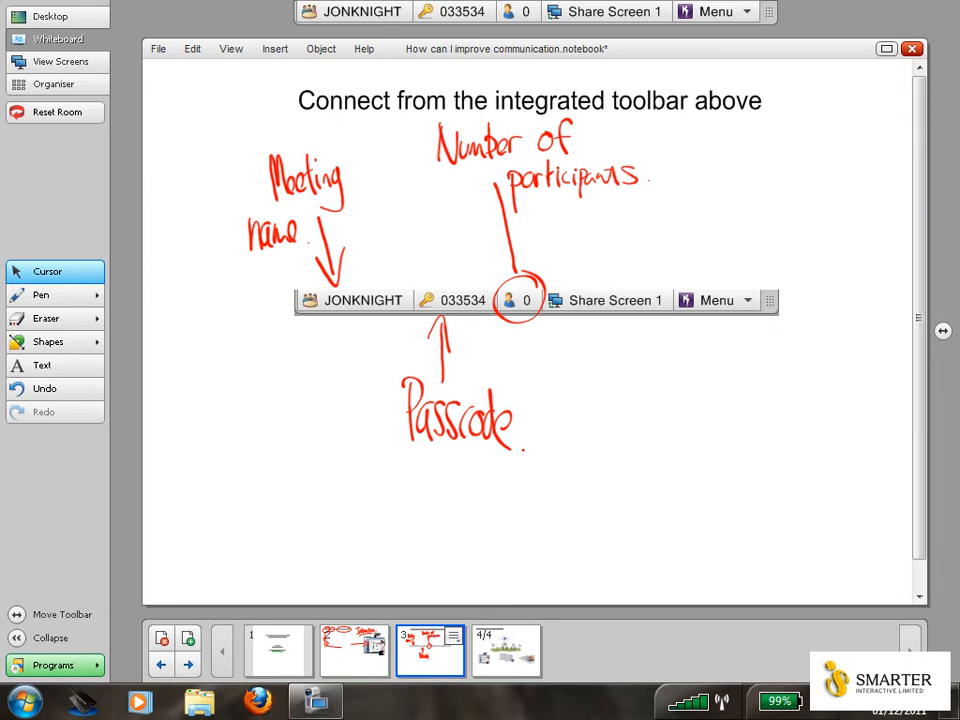
Label the Stop/Start sharing item in red and point an arrow at Menu
{"action": "left_click_drag", "start_coordinate": [624, 404], "coordinate": [600, 330]}
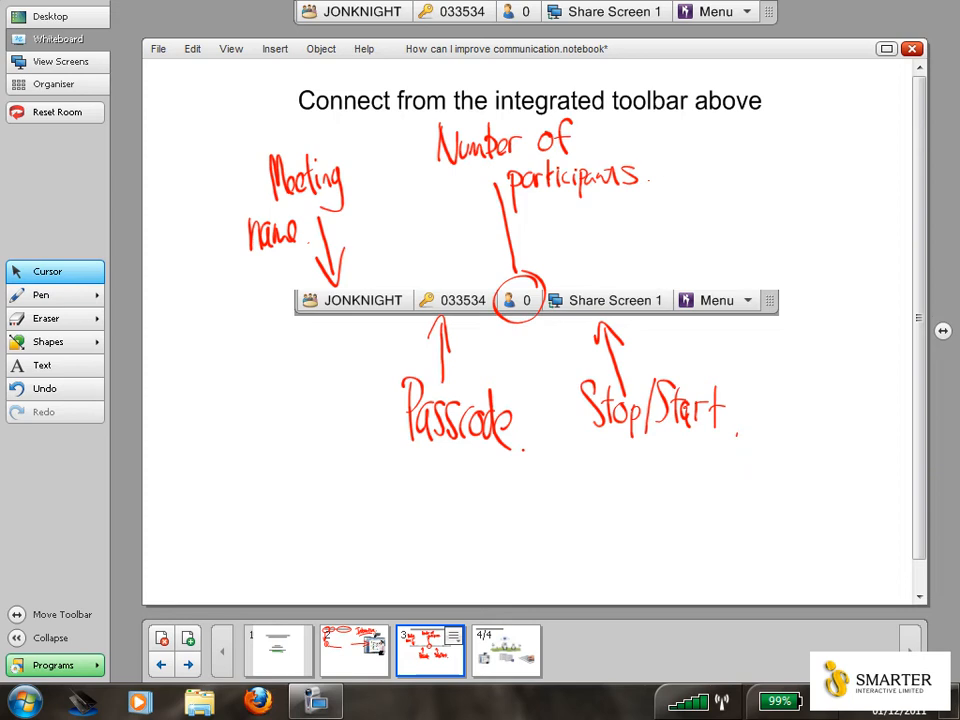
{"action": "left_click_drag", "start_coordinate": [816, 360], "coordinate": [740, 304]}
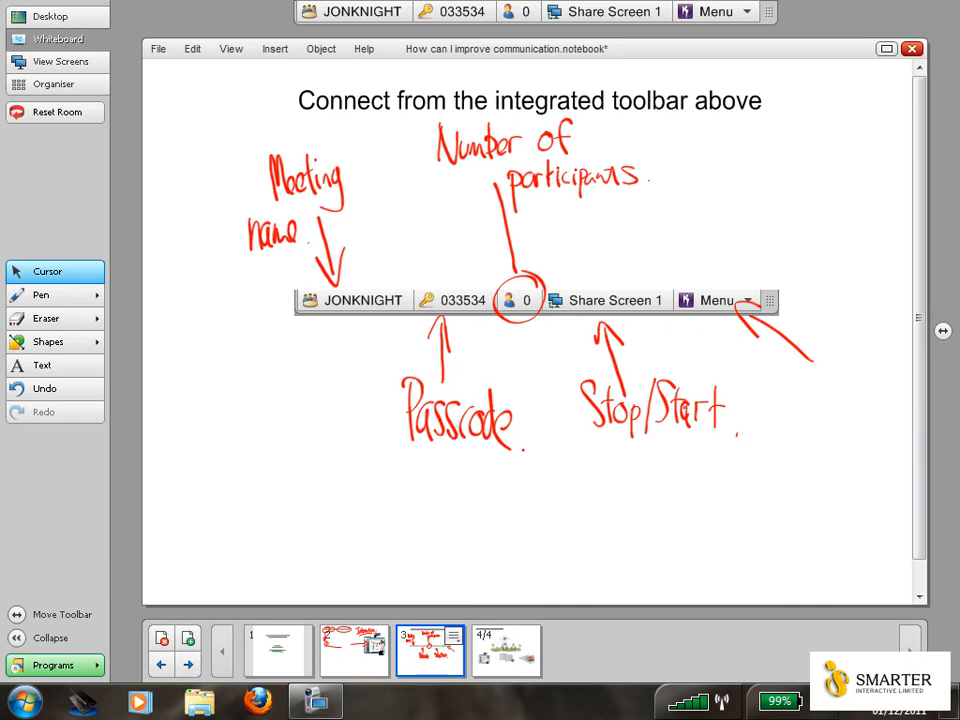
Open the integrated toolbar's Menu to reach Email Invitation to Others
{"action": "left_click", "coordinate": [714, 12]}
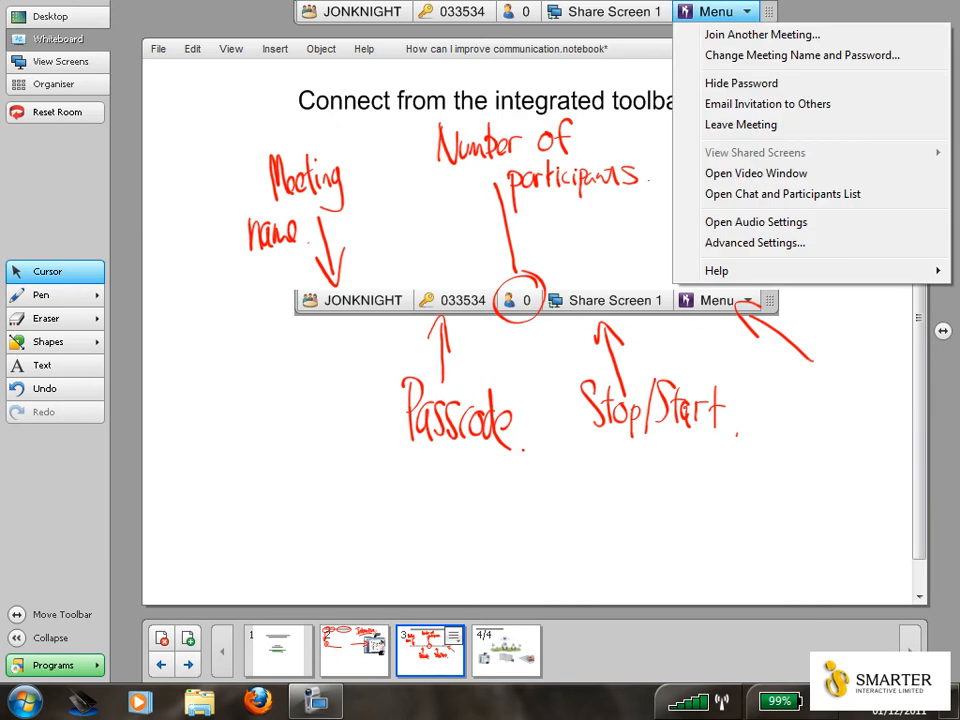
{"action": "mouse_move", "coordinate": [768, 104]}
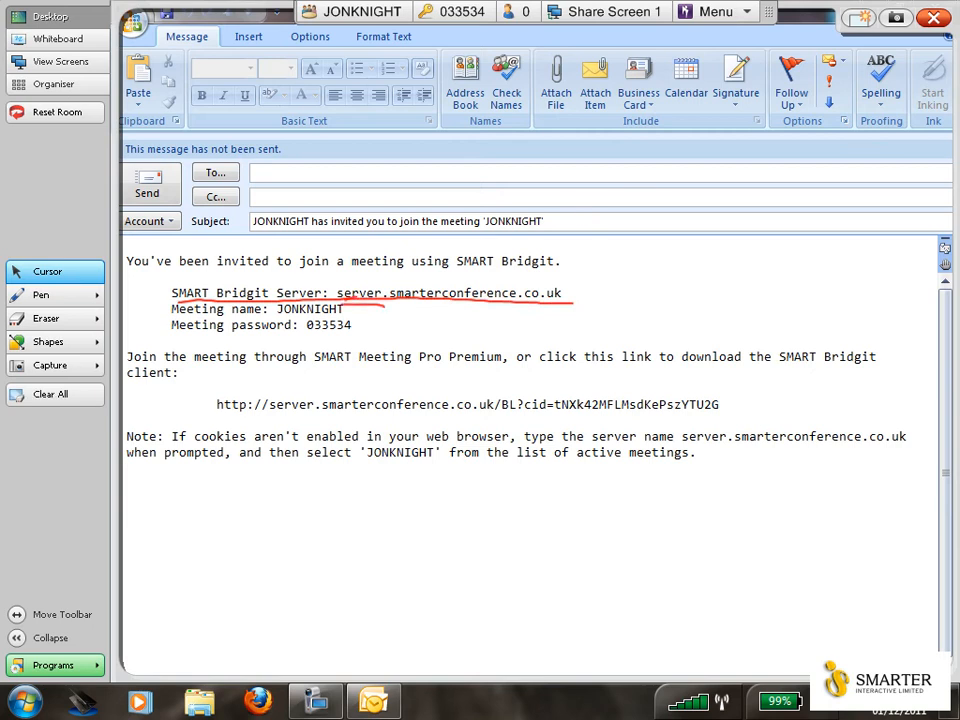
Underline the server address in the Outlook invitation in red and return to the whiteboard page
{"action": "left_click_drag", "start_coordinate": [360, 304], "coordinate": [304, 340]}
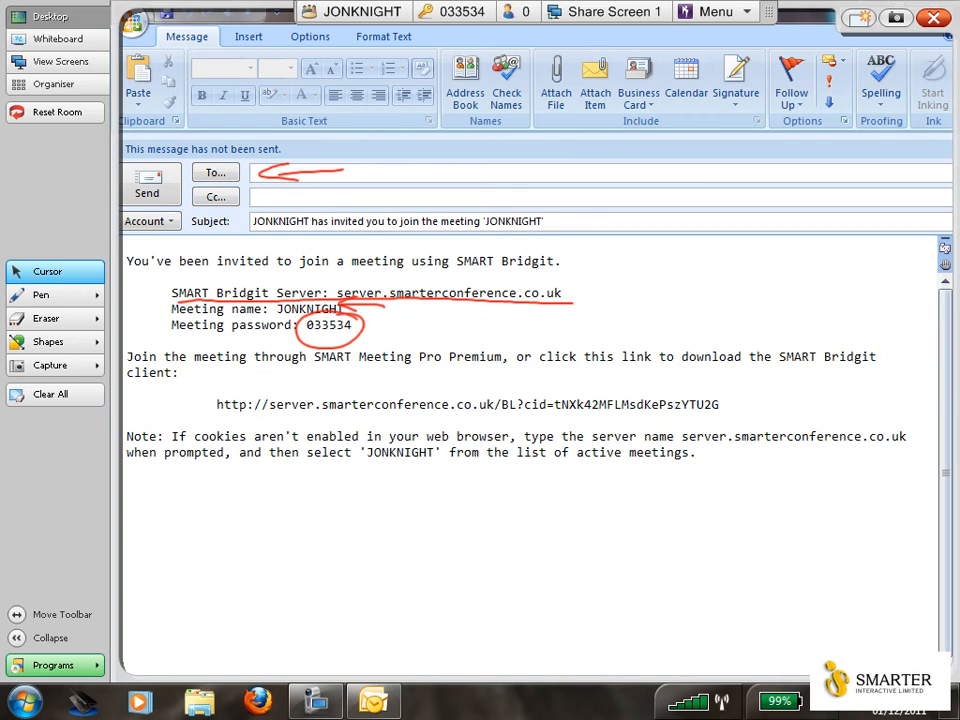
{"action": "left_click", "coordinate": [50, 394]}
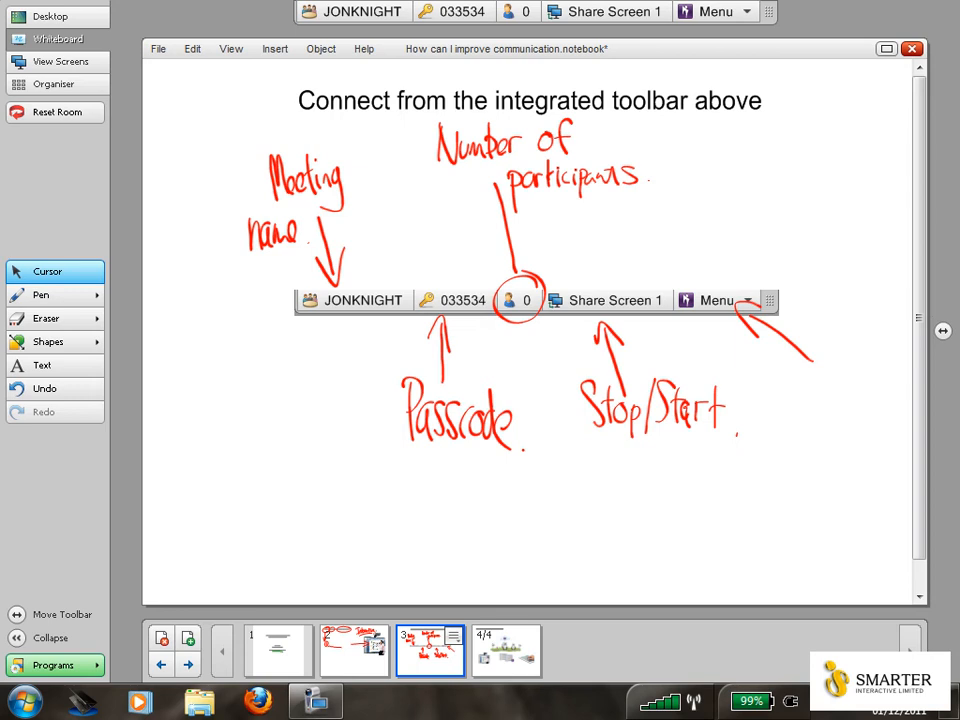
Finish the green "iPad → Free App" note on the toolbar page
{"action": "left_click_drag", "start_coordinate": [264, 470], "coordinate": [264, 544]}
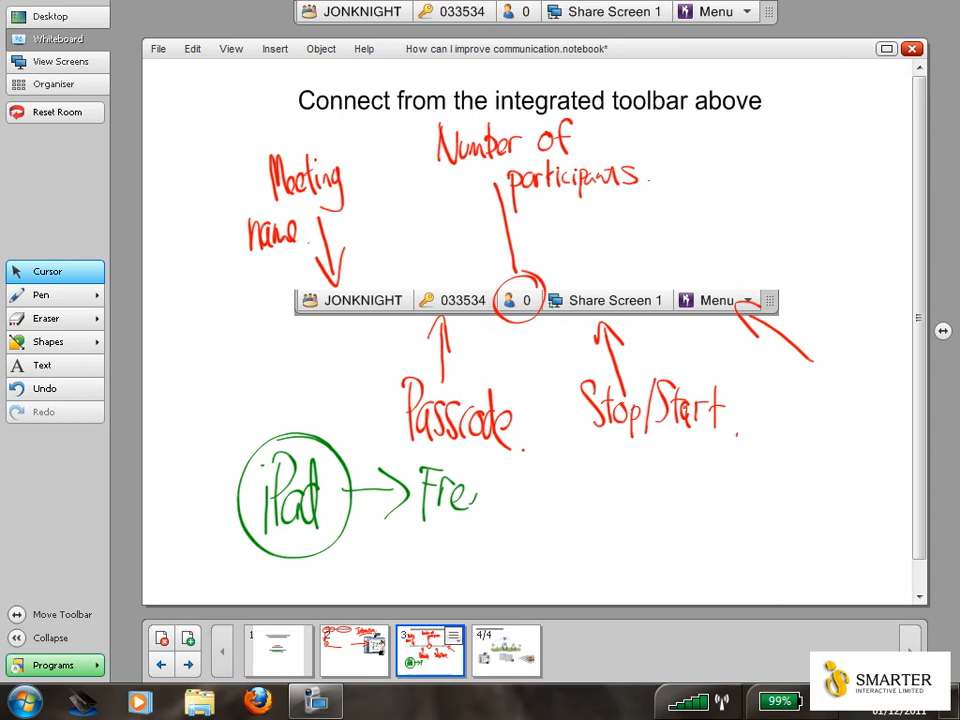
{"action": "left_click_drag", "start_coordinate": [470, 500], "coordinate": [556, 530]}
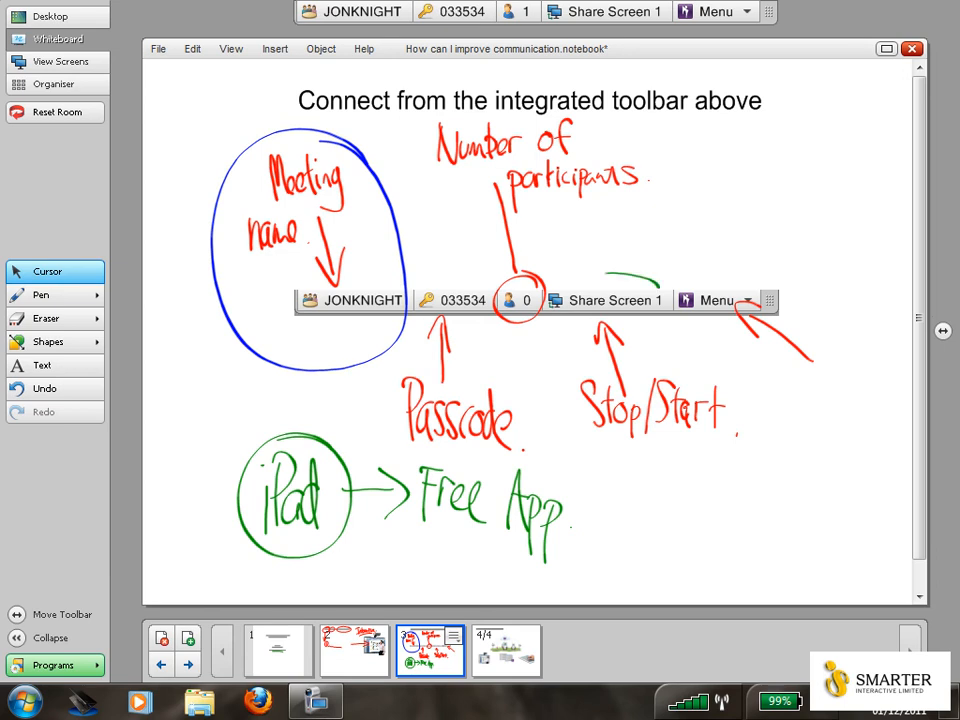
Circle Share Screen 1 in green and go back to the "Record, save and distribute notes" page
{"action": "left_click_drag", "start_coordinate": [560, 276], "coordinate": [660, 320]}
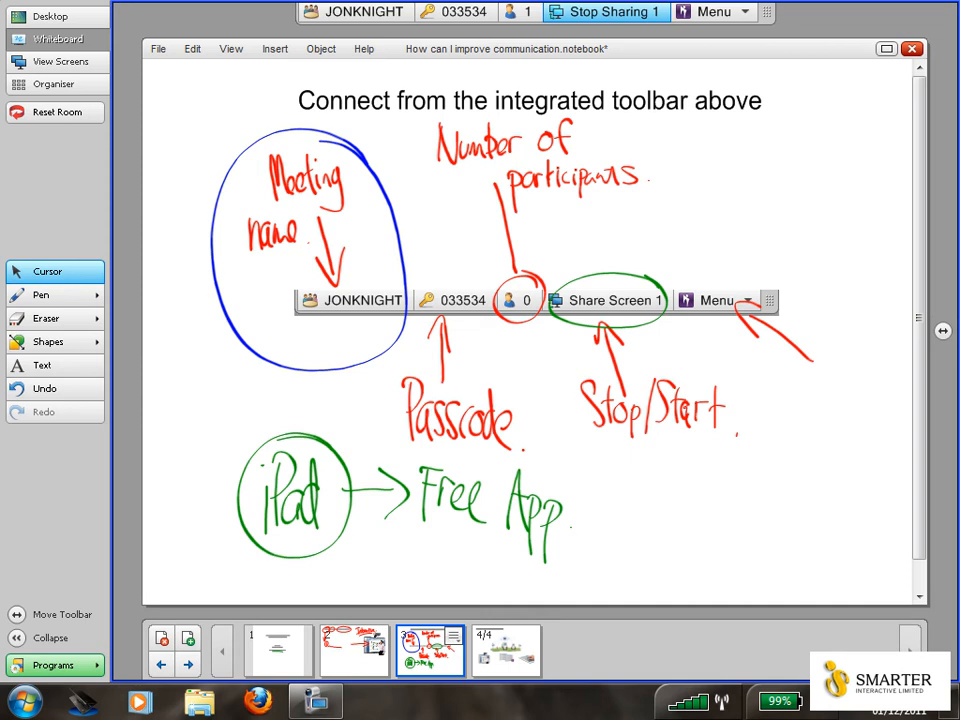
{"action": "left_click", "coordinate": [352, 650]}
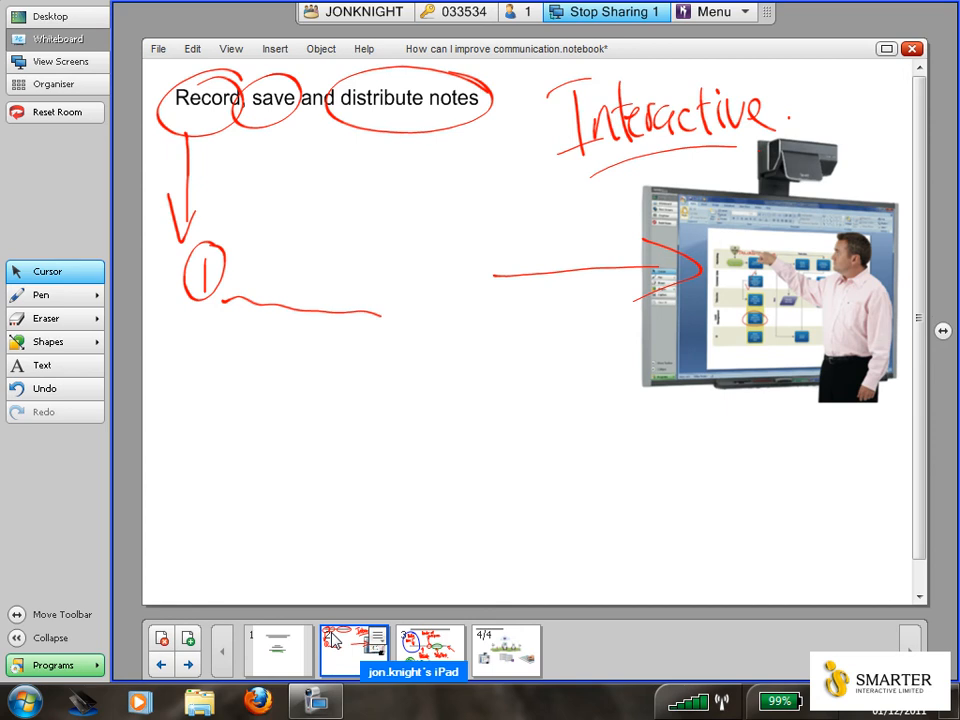
Highlight the notes heading in yellow and handwrite a blue note below it
{"action": "left_click_drag", "start_coordinate": [164, 98], "coordinate": [510, 98]}
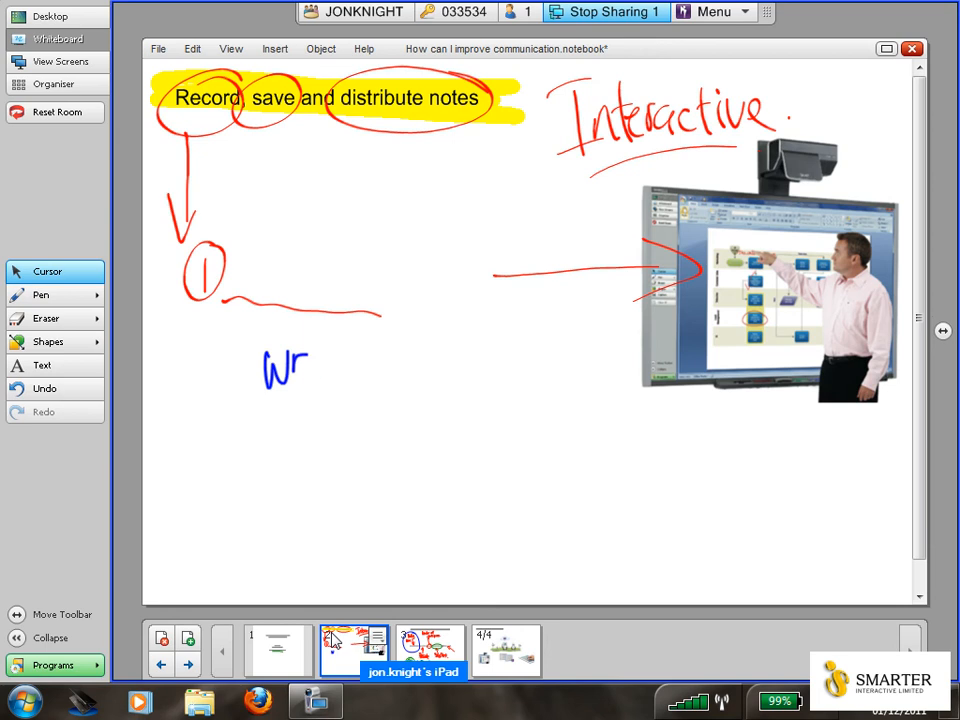
{"action": "left_click_drag", "start_coordinate": [300, 376], "coordinate": [316, 356]}
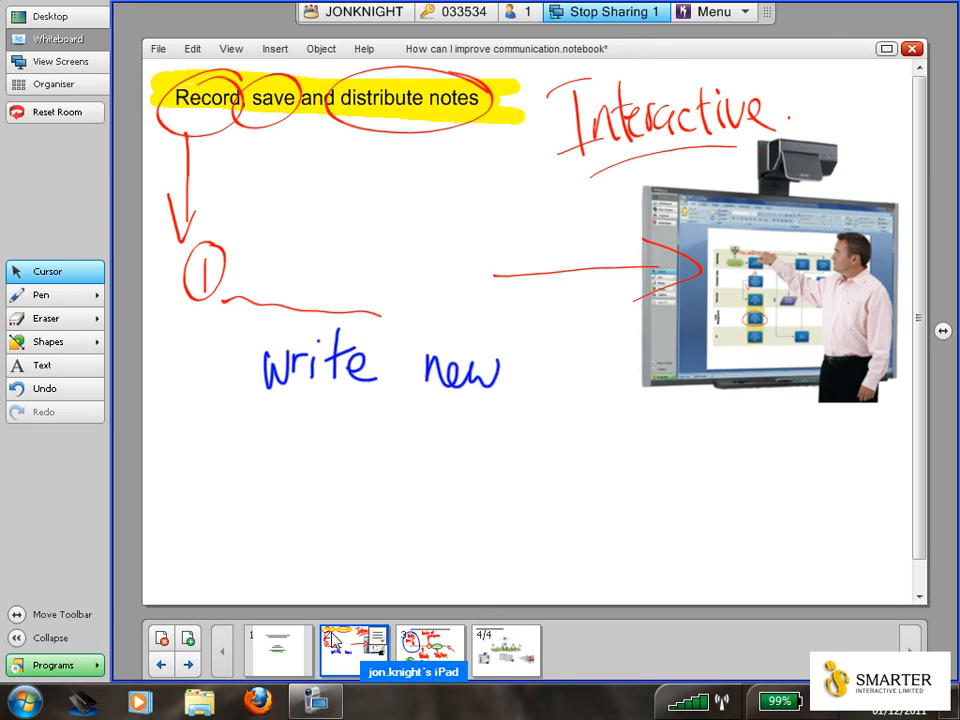
{"action": "left_click_drag", "start_coordinate": [344, 400], "coordinate": [400, 420]}
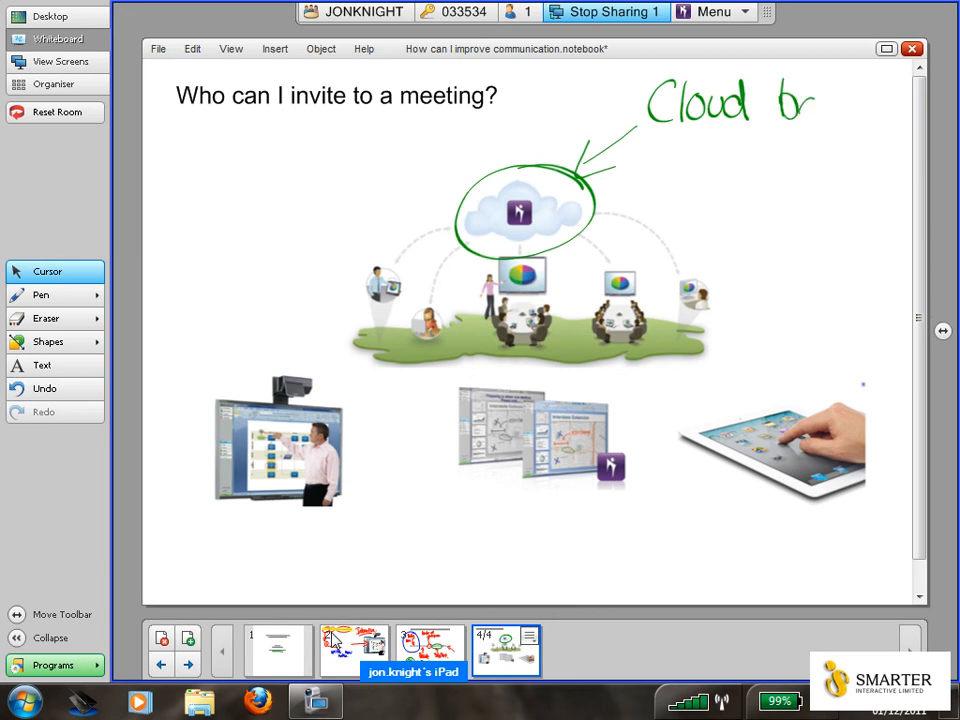
Label the diagram in green with Cloud based, Internet, PC, Mac, iPad and circle the whiteboard picture in blue
{"action": "left_click_drag", "start_coordinate": [790, 100], "coordinate": [880, 110]}
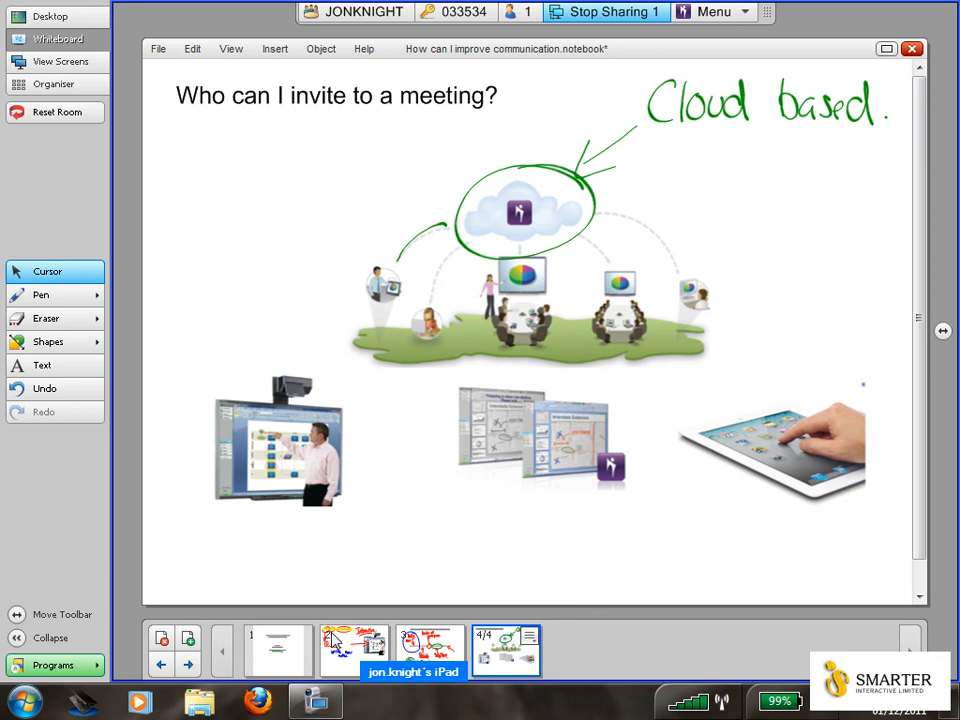
{"action": "left_click_drag", "start_coordinate": [456, 240], "coordinate": [424, 320]}
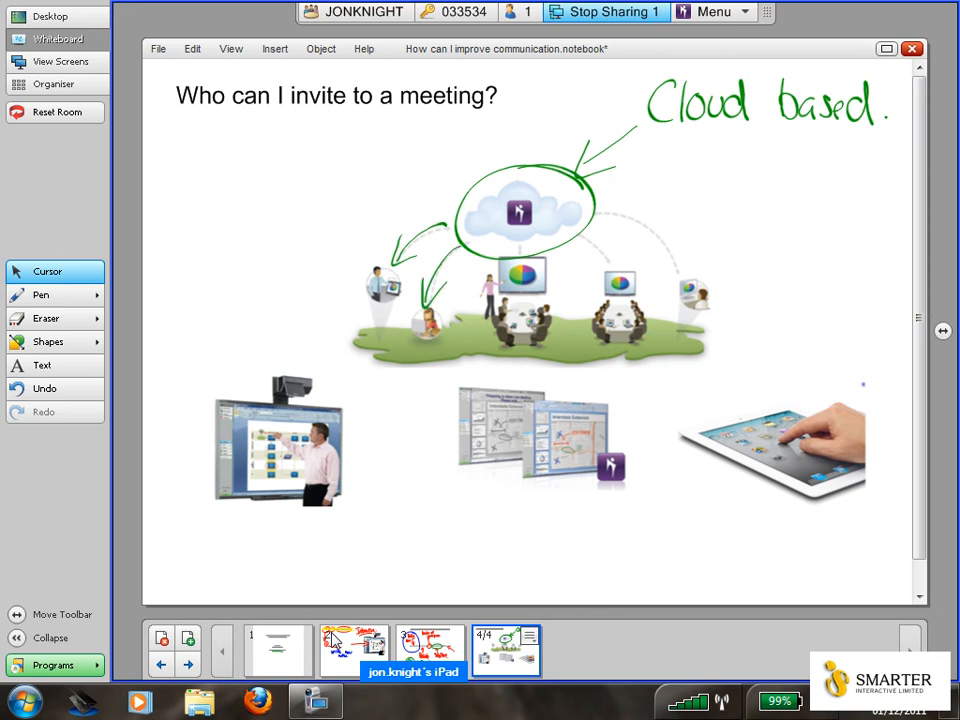
{"action": "left_click_drag", "start_coordinate": [290, 130], "coordinate": [284, 204]}
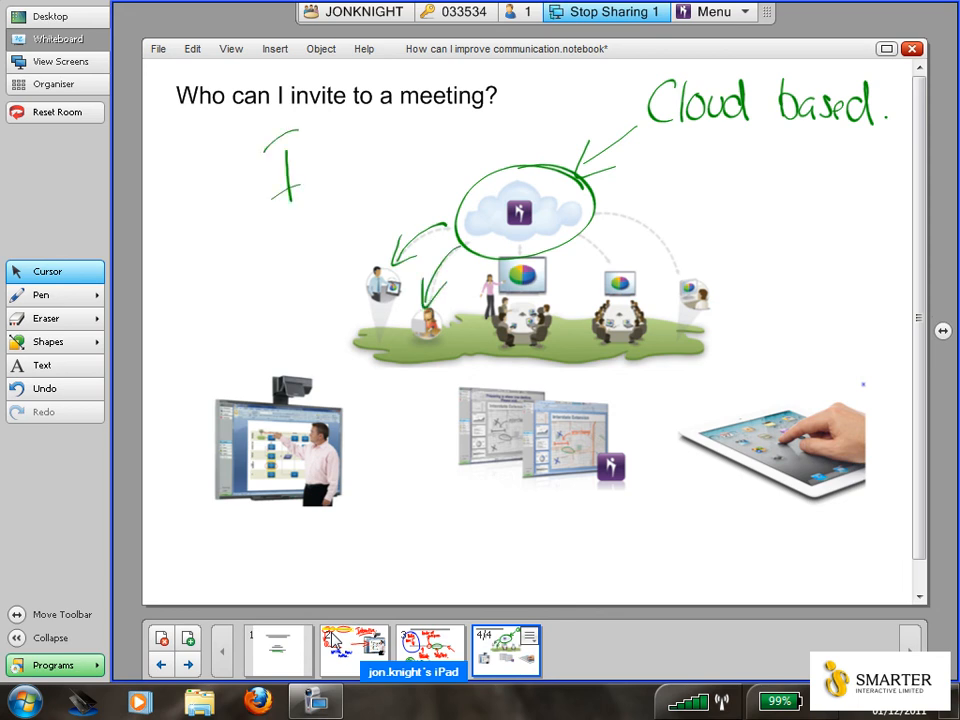
{"action": "left_click_drag", "start_coordinate": [270, 160], "coordinate": [350, 164]}
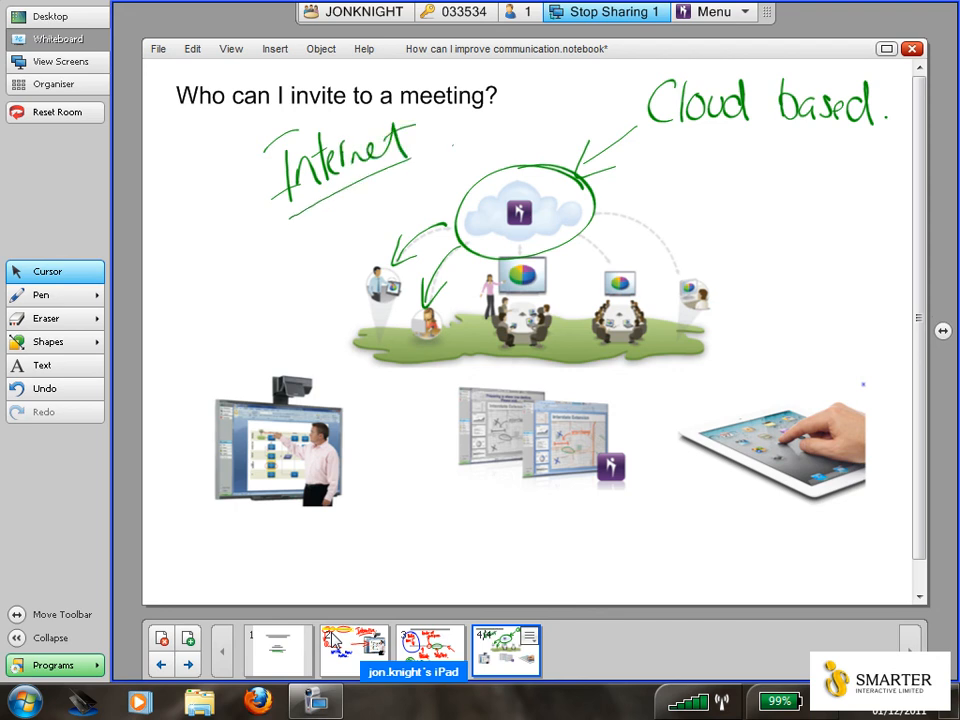
{"action": "left_click_drag", "start_coordinate": [284, 264], "coordinate": [284, 320]}
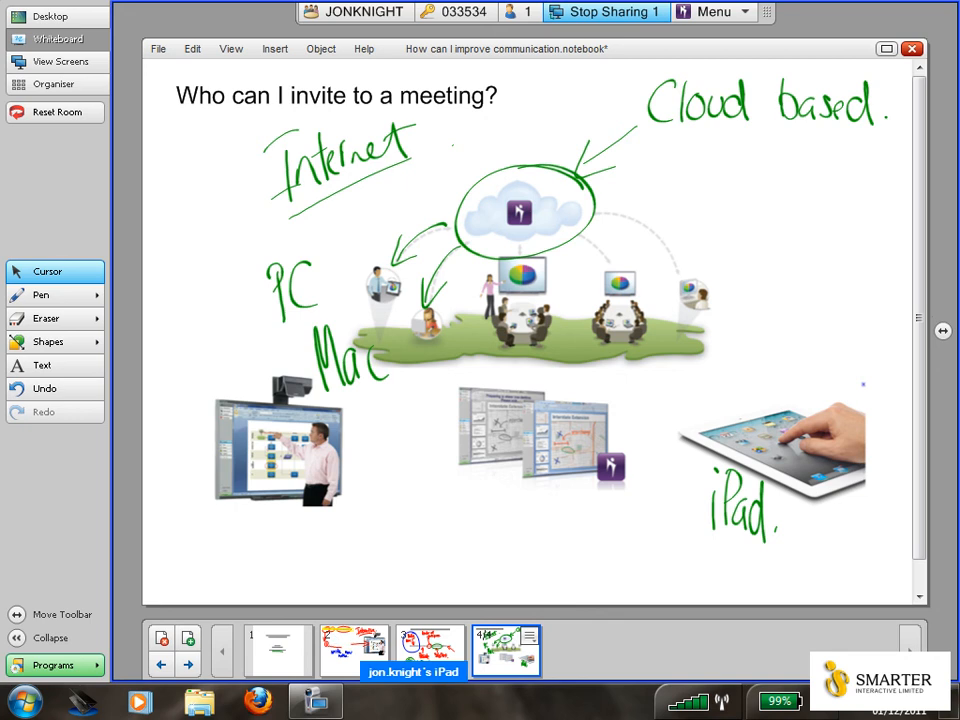
{"action": "left_click_drag", "start_coordinate": [264, 358], "coordinate": [358, 430]}
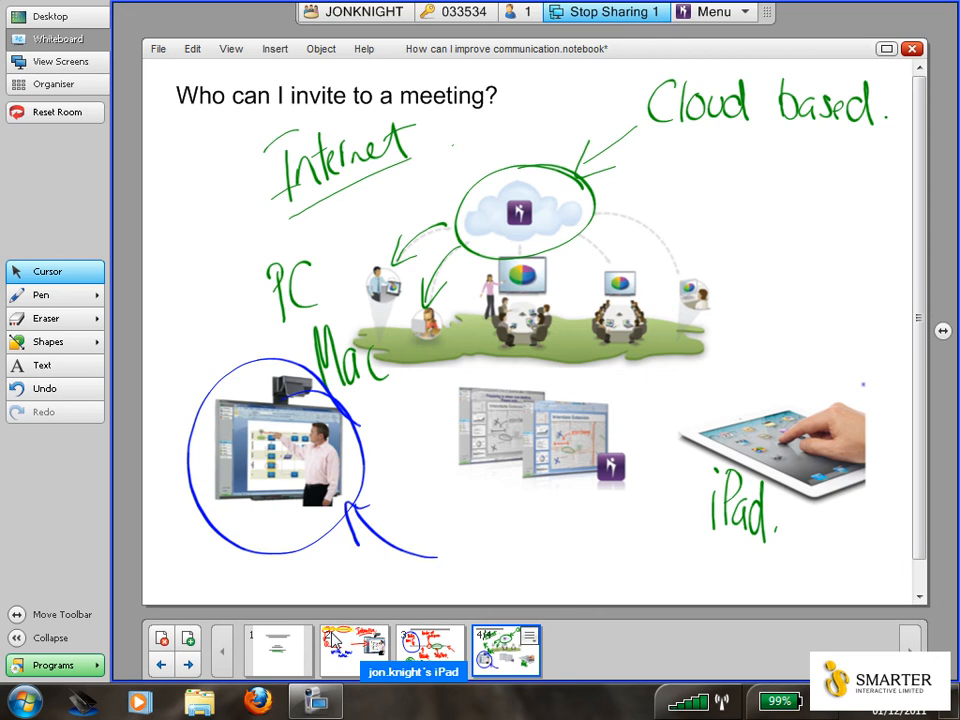
Write the blue "Interactive Whiteboard" label and add a new blank page
{"action": "left_click_drag", "start_coordinate": [460, 524], "coordinate": [458, 580]}
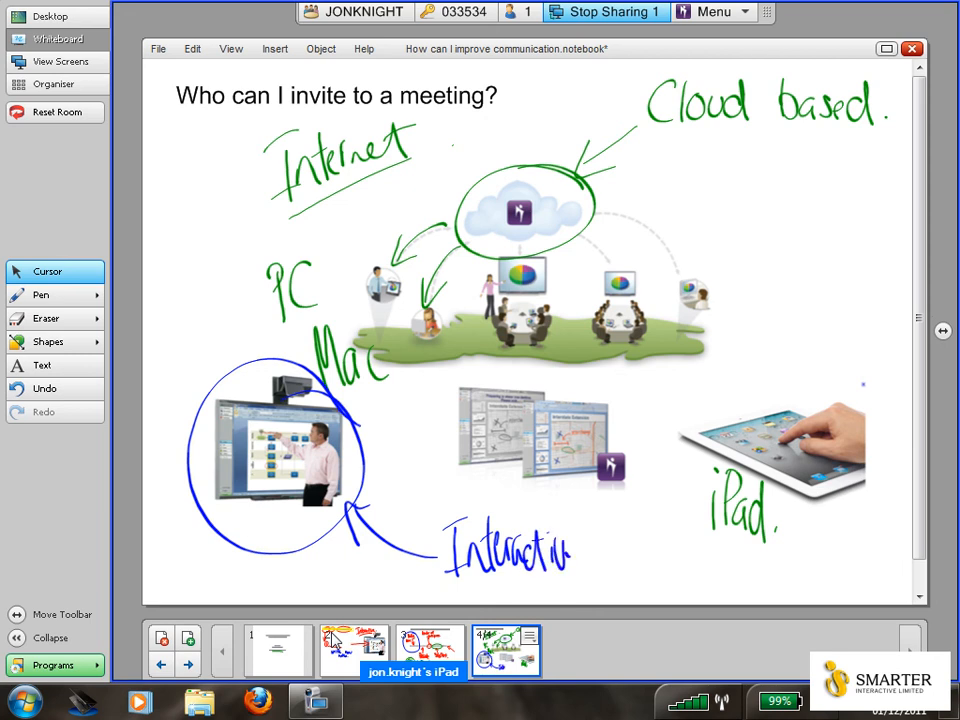
{"action": "left_click_drag", "start_coordinate": [580, 556], "coordinate": [620, 560]}
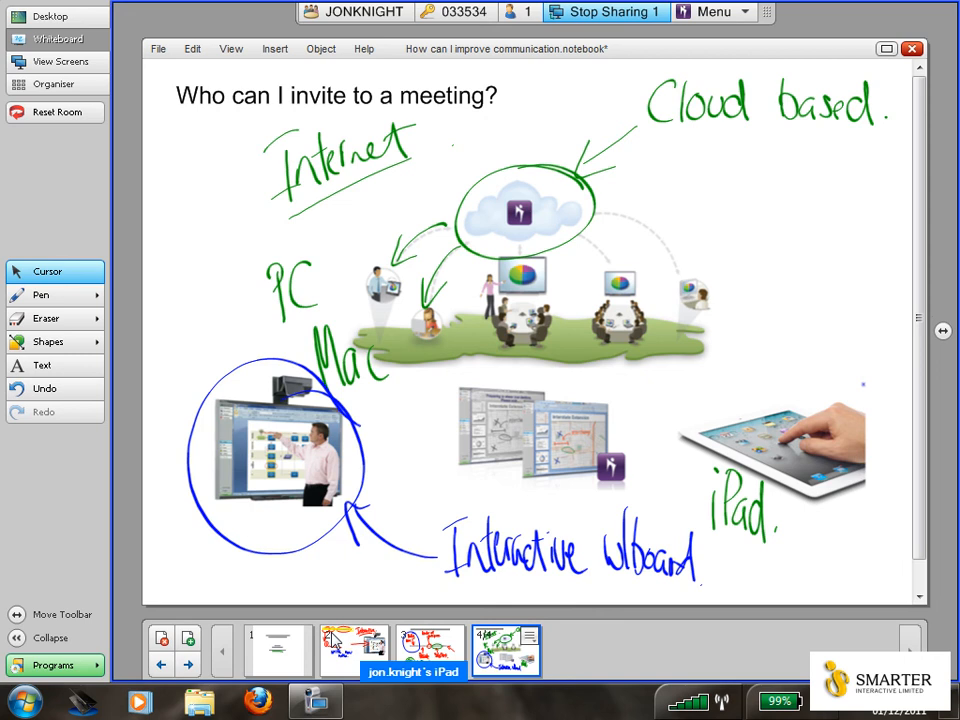
{"action": "left_click", "coordinate": [188, 638]}
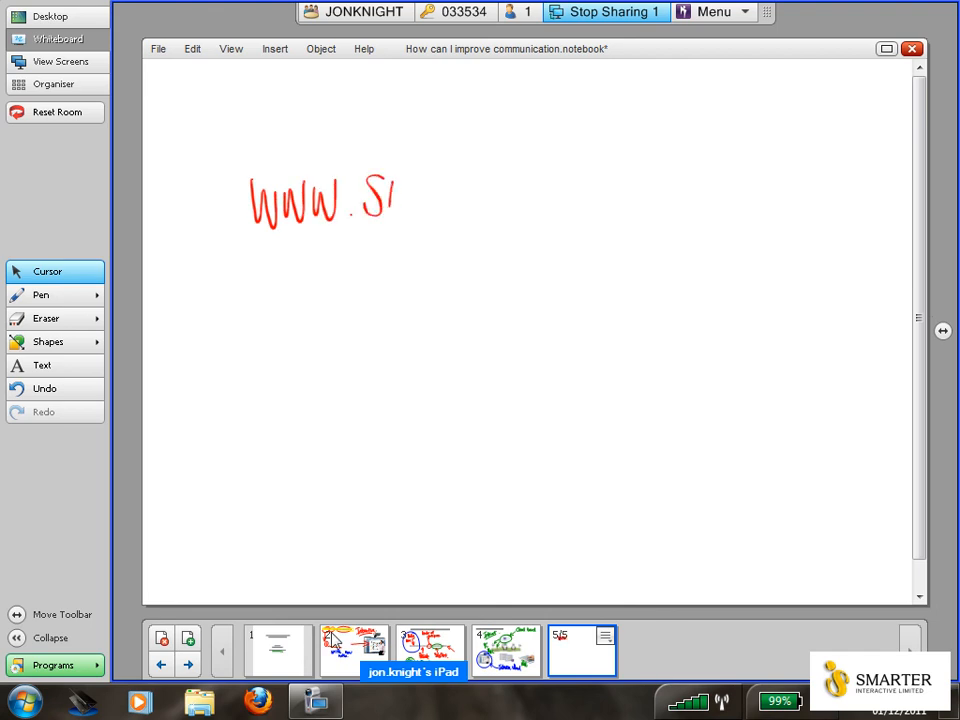
{"action": "left_click_drag", "start_coordinate": [390, 190], "coordinate": [460, 196]}
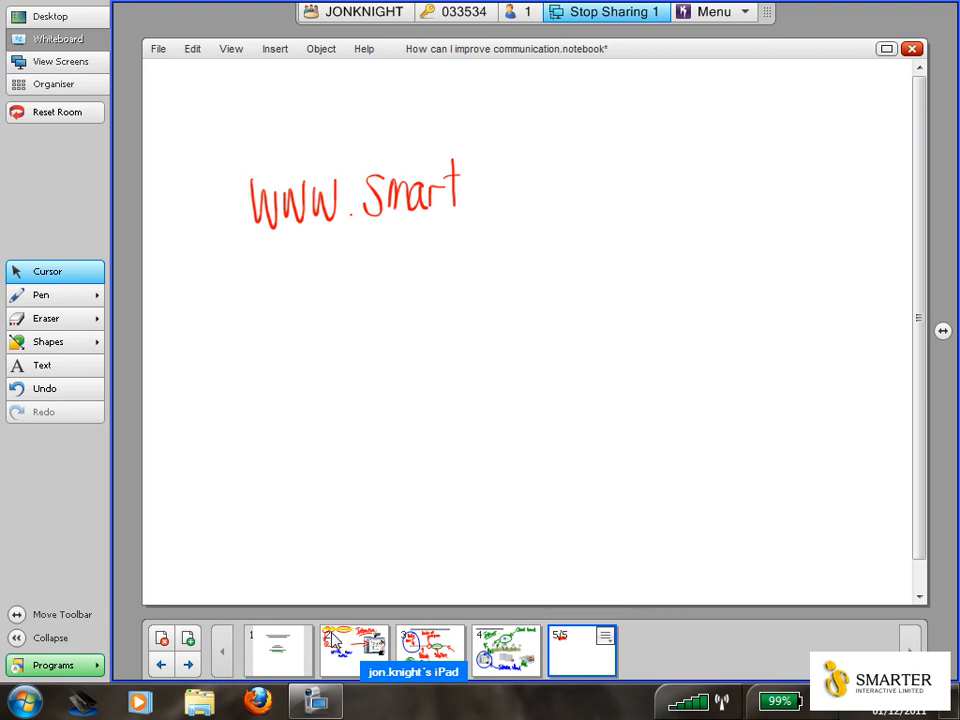
{"action": "left_click_drag", "start_coordinate": [460, 190], "coordinate": [548, 196]}
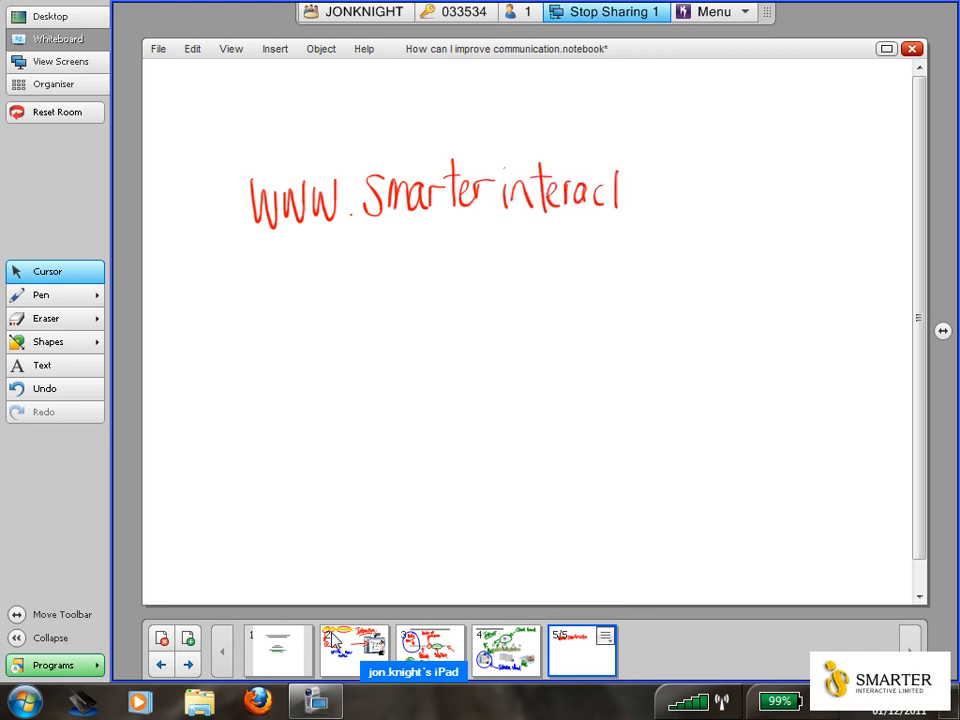
{"action": "left_click_drag", "start_coordinate": [620, 190], "coordinate": [700, 190]}
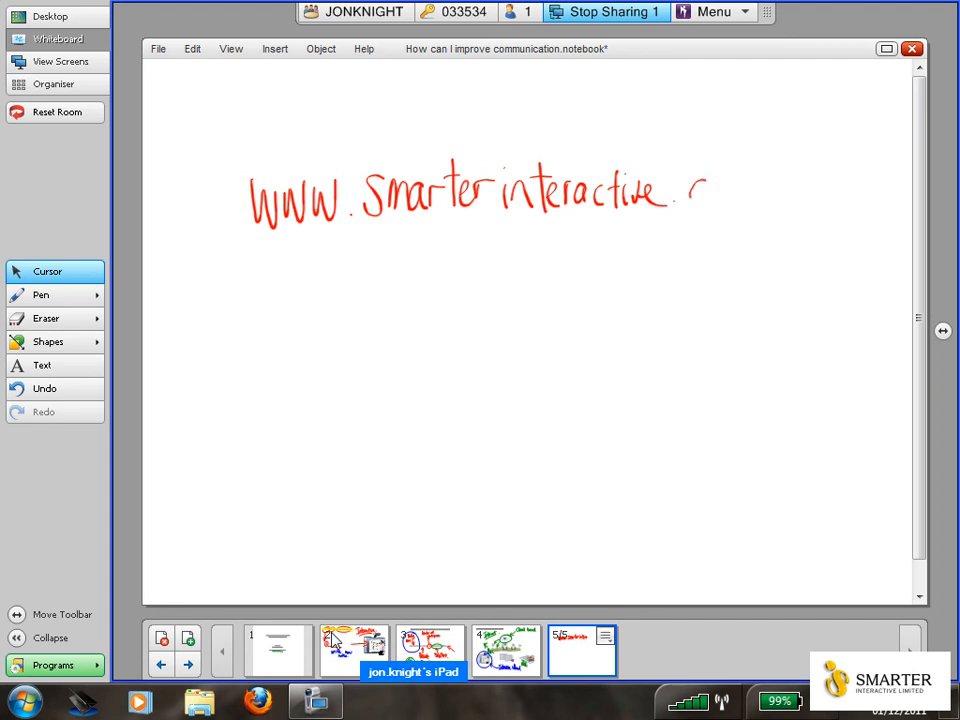